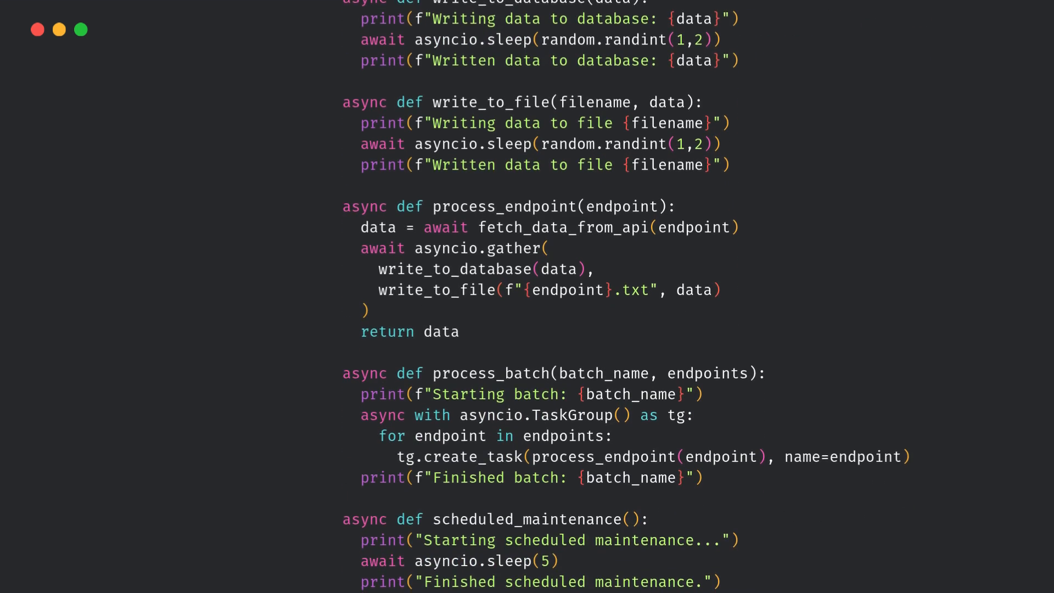
# - Scroll through the asyncio script to the bottom and back to the top
pyautogui.scroll(-3)
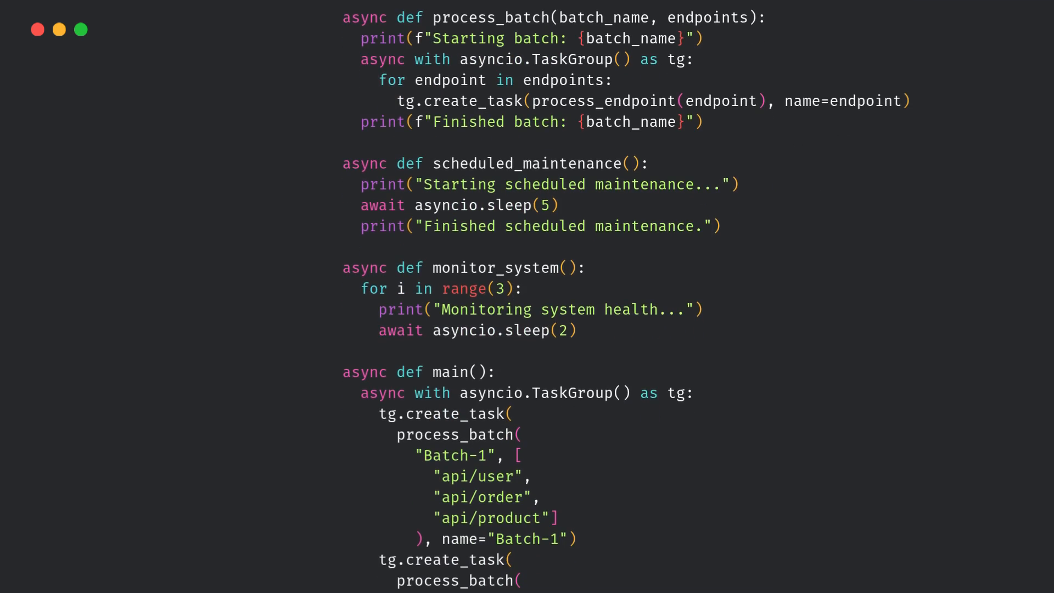
pyautogui.scroll(-3)
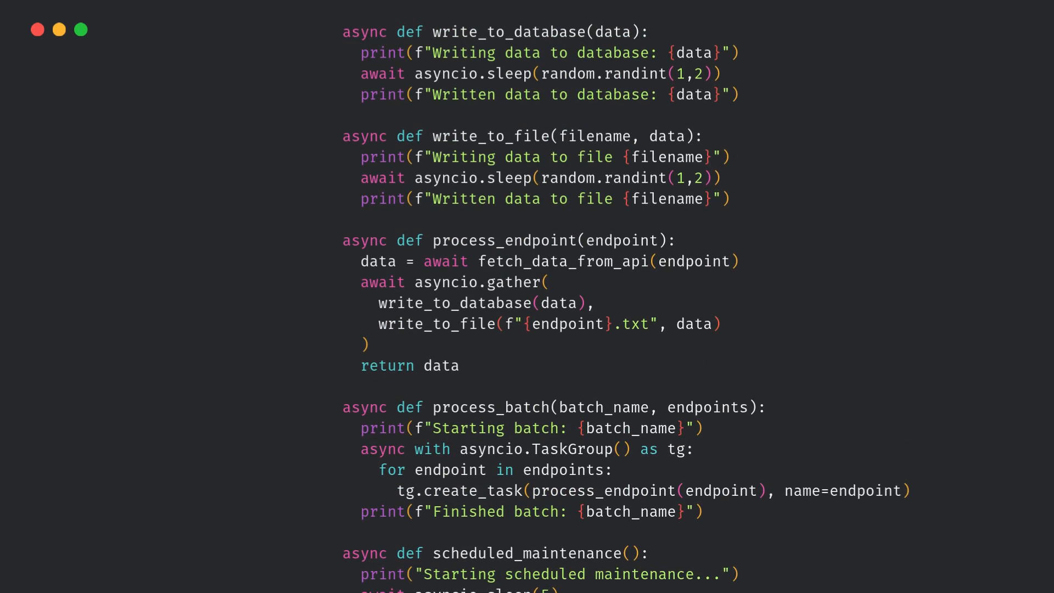
pyautogui.scroll(3)
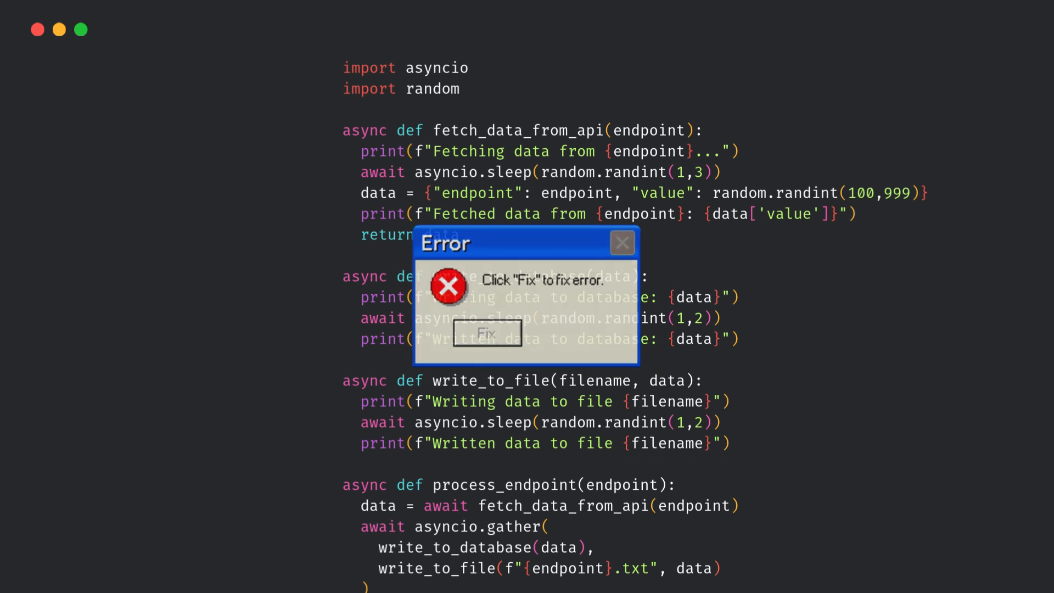
# - Accept the fix in the Error dialog and scroll past the checkmarked async def lines
pyautogui.click(485, 335)
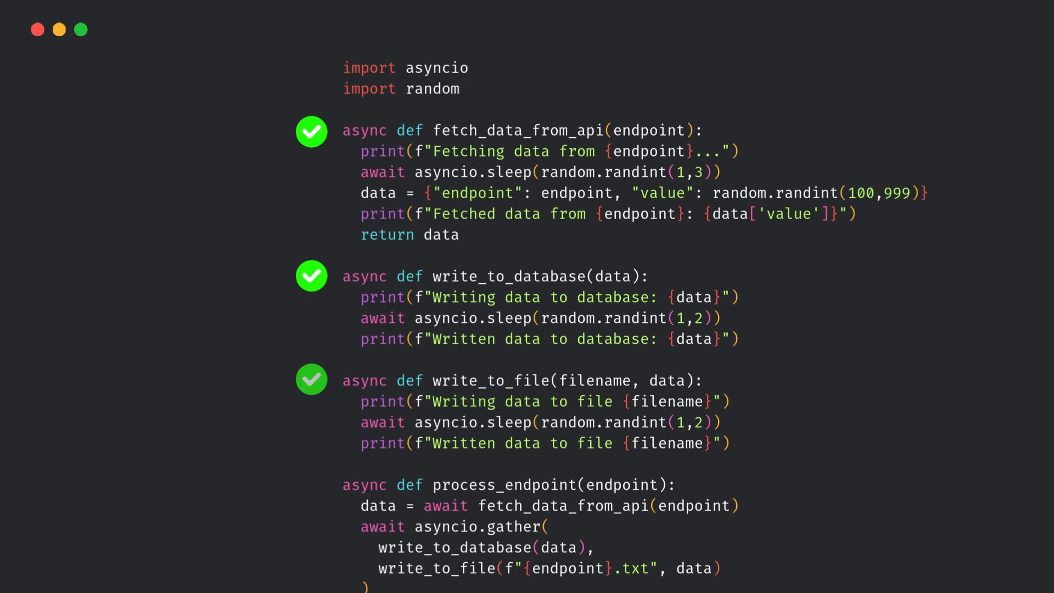
pyautogui.scroll(-3)
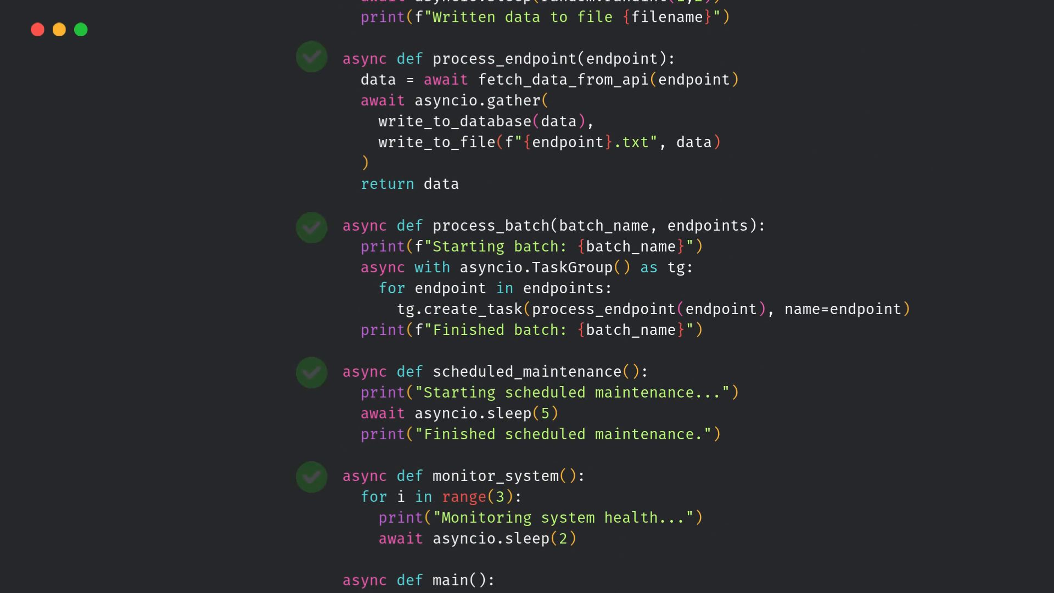